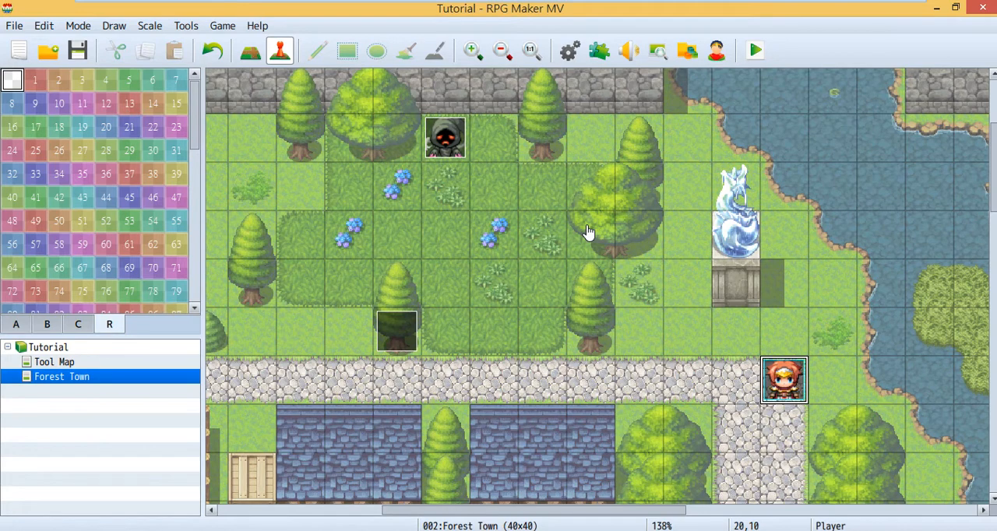
Step: Launch a playtest of the Tutorial project and play until the GAME OVER screen
click(755, 50)
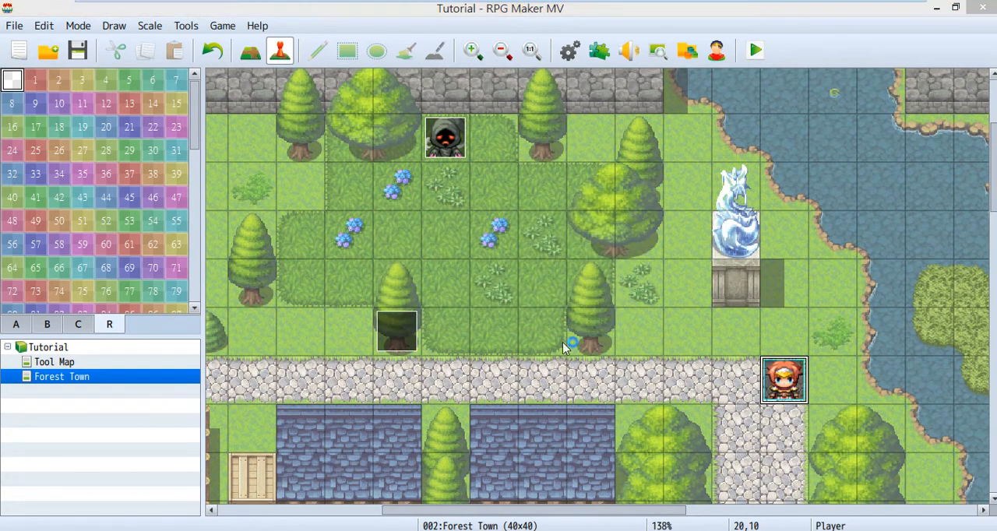
click(754, 50)
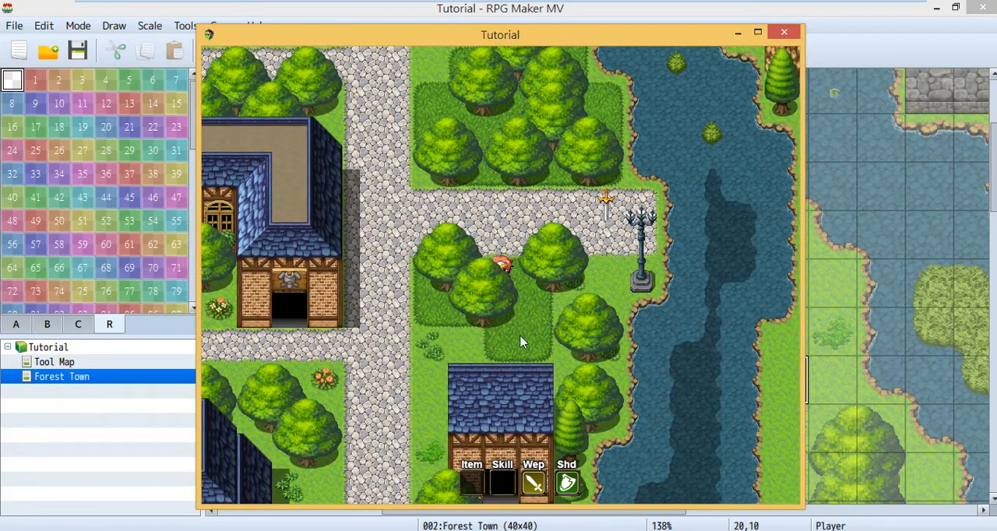
mouse_move(420, 326)
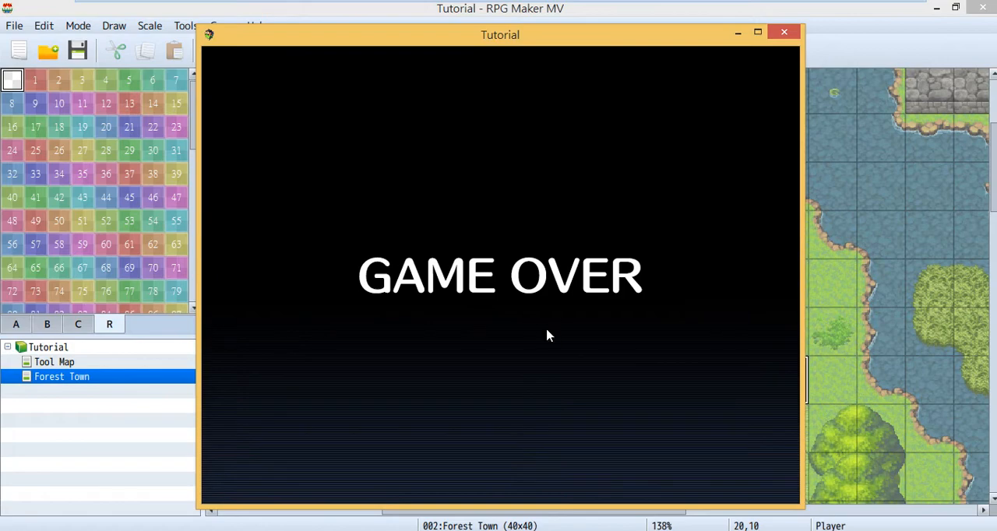
mouse_move(784, 34)
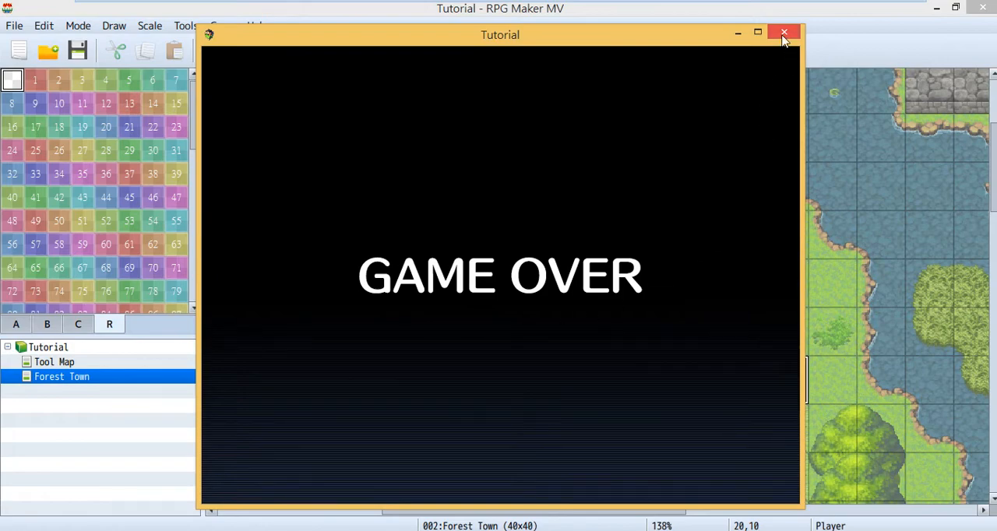
Step: Close the playtest and bring up the Database on the Armors tab showing 0001 Shield
click(783, 35)
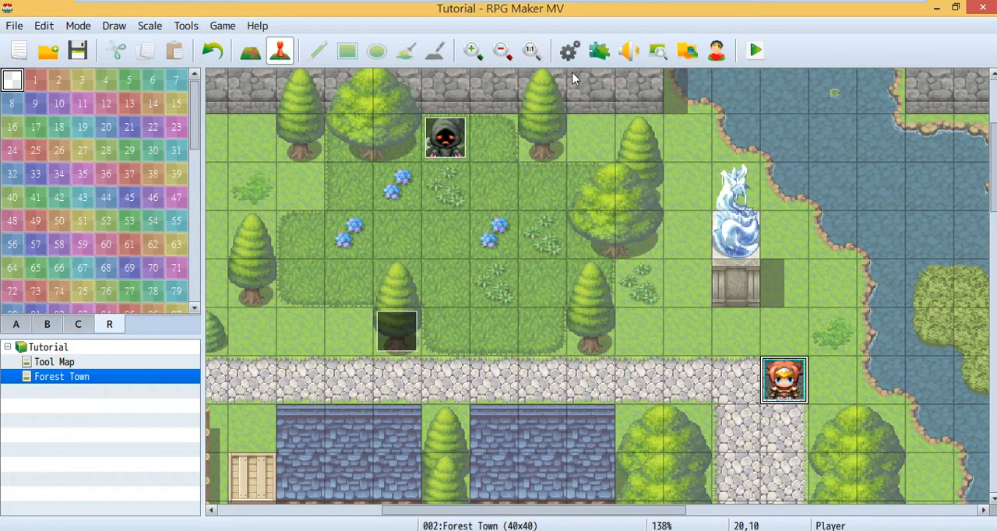
click(598, 50)
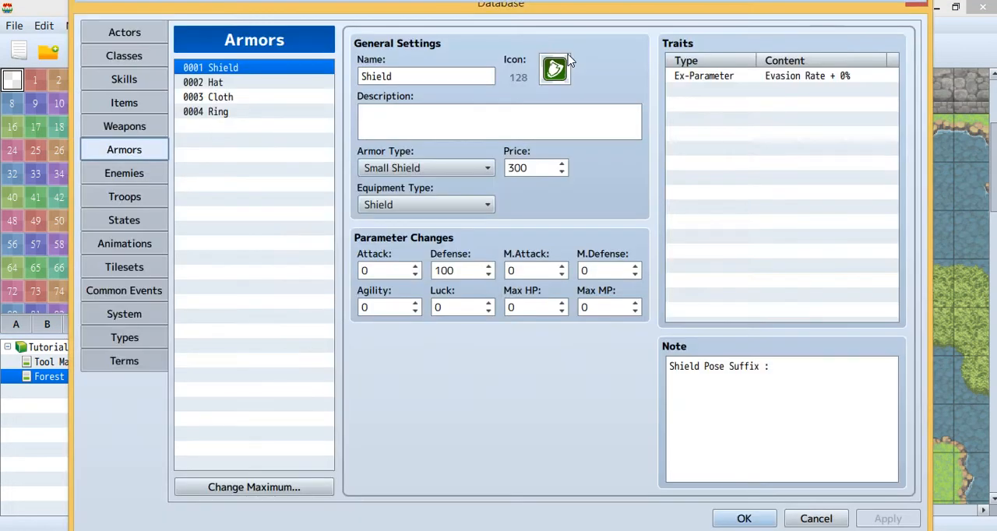
mouse_move(171, 190)
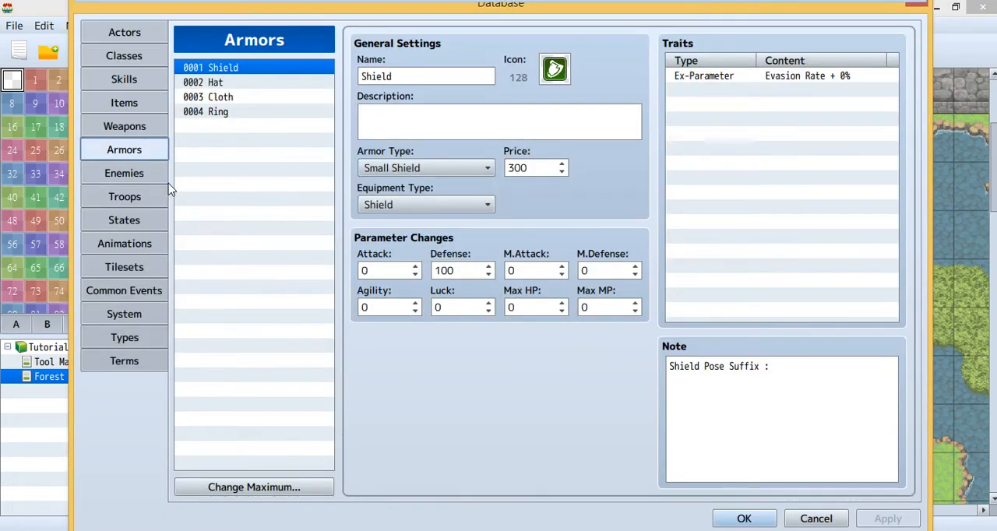
mouse_move(156, 178)
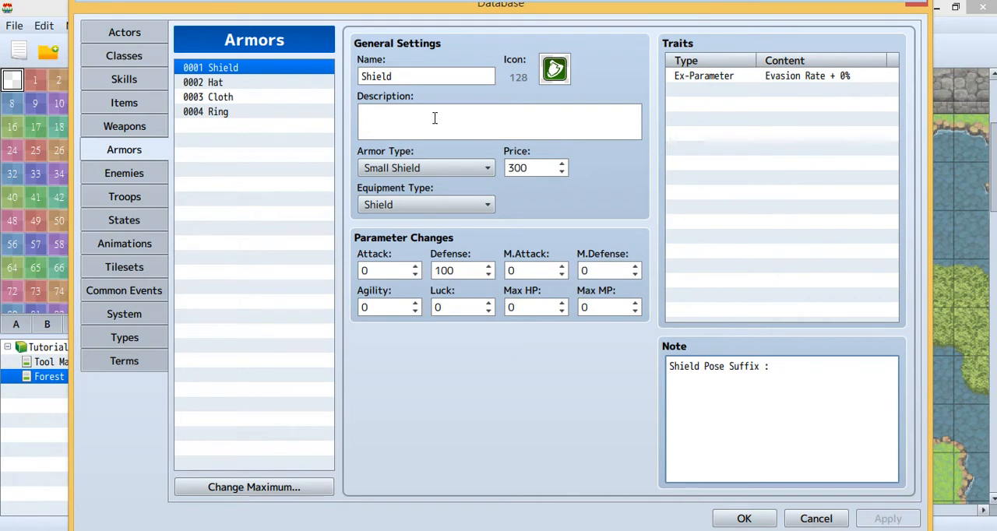
mouse_move(458, 155)
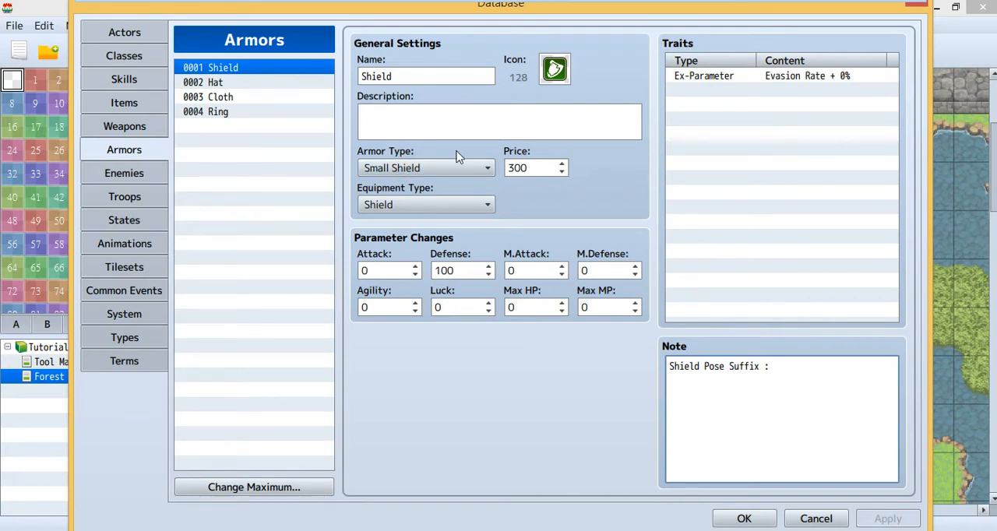
mouse_move(217, 189)
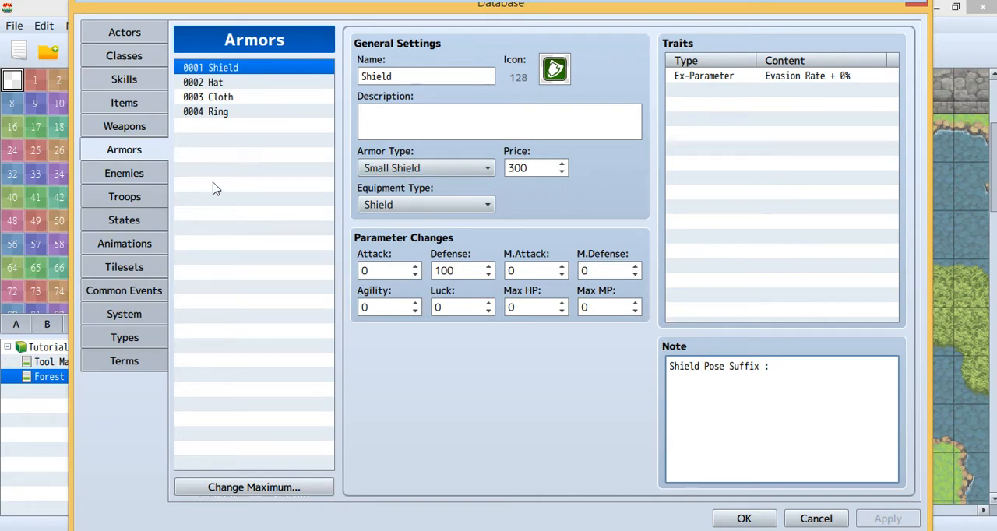
Step: Switch to the Weapons tab and review 0001 Sword with its note Tool Id : 1
click(125, 124)
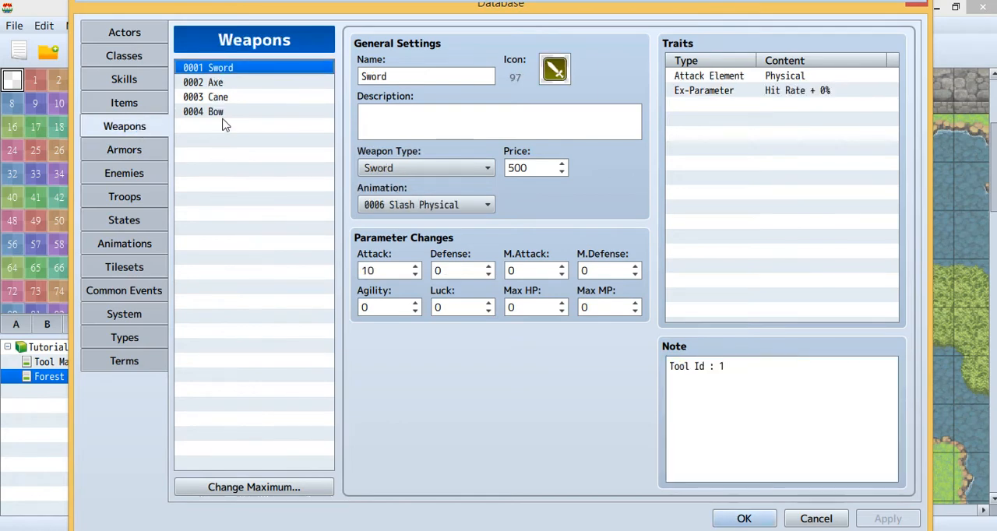
mouse_move(518, 31)
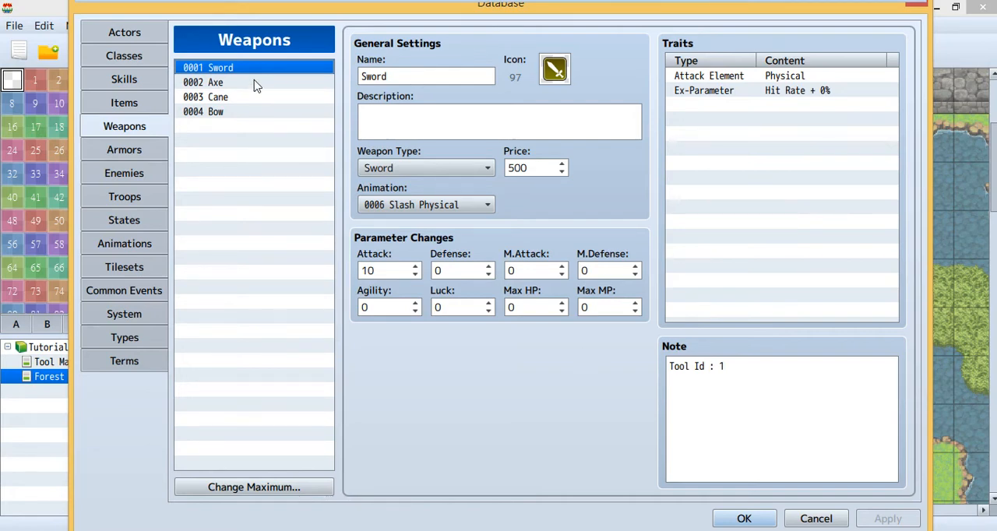
mouse_move(264, 123)
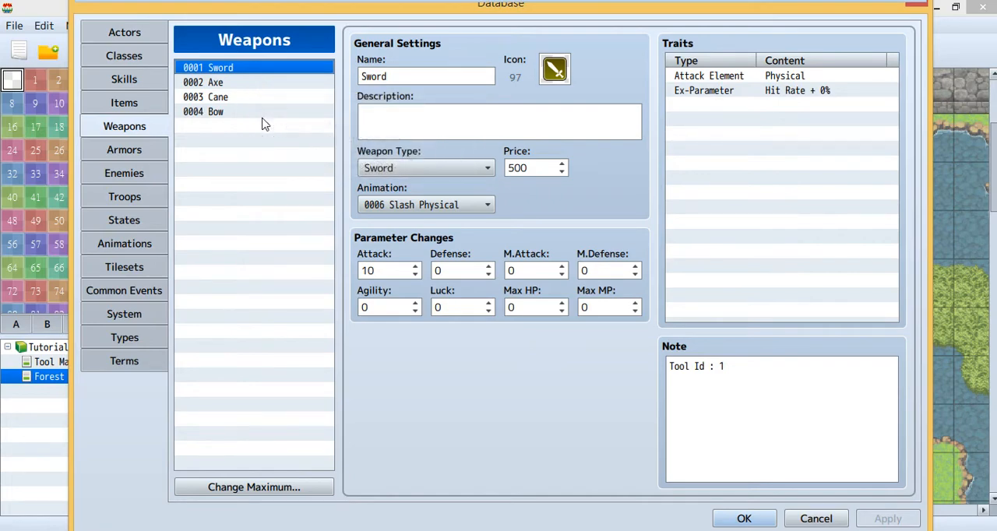
mouse_move(172, 125)
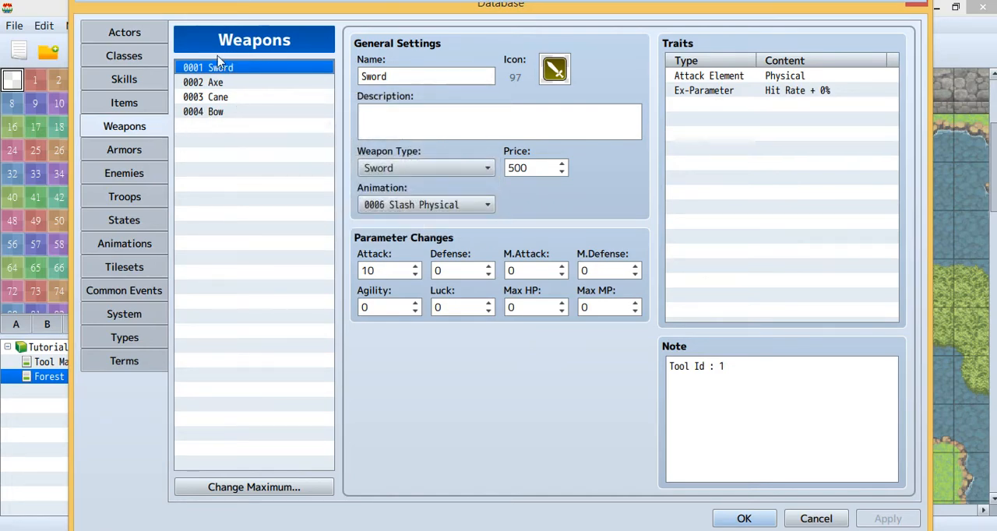
click(716, 366)
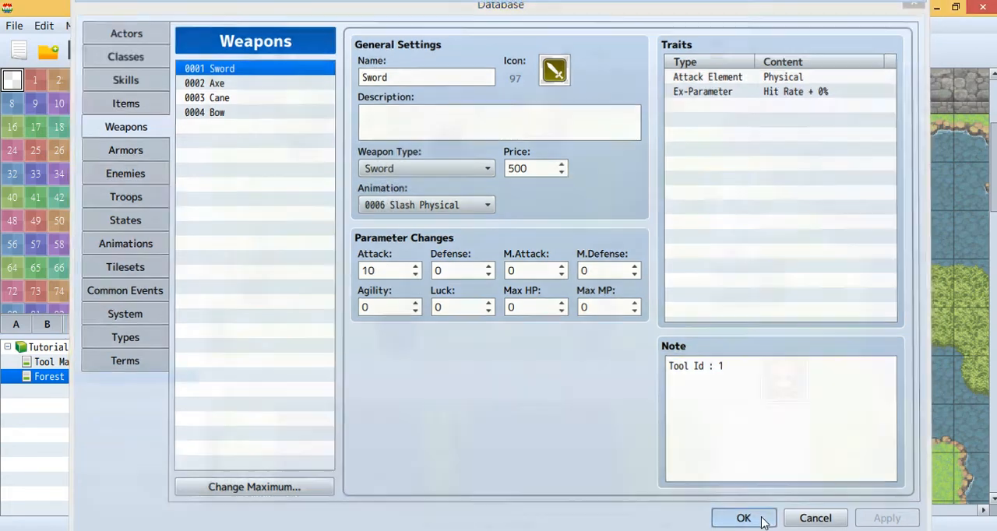
Step: Close the Database, review EV001's tool_item_id comment tags, and confirm the Event Editor
click(743, 517)
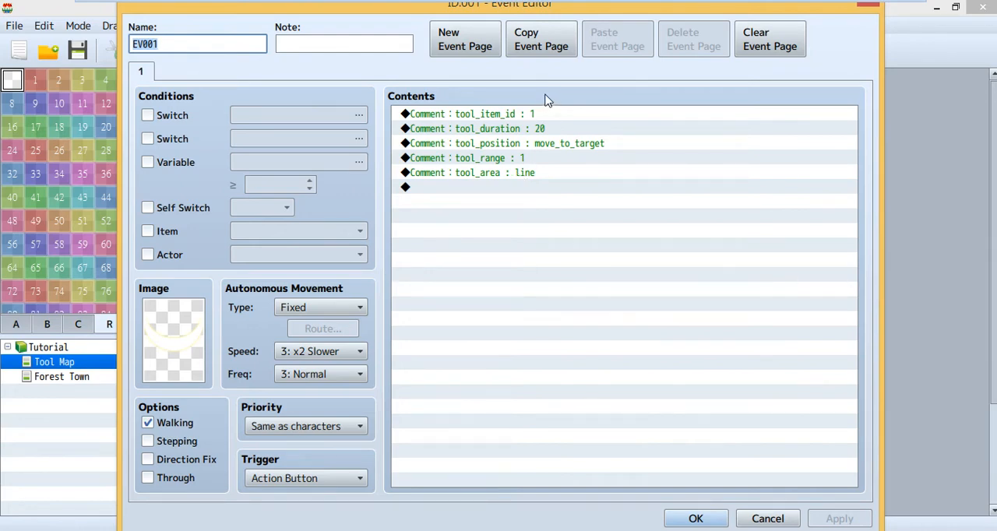
mouse_move(497, 128)
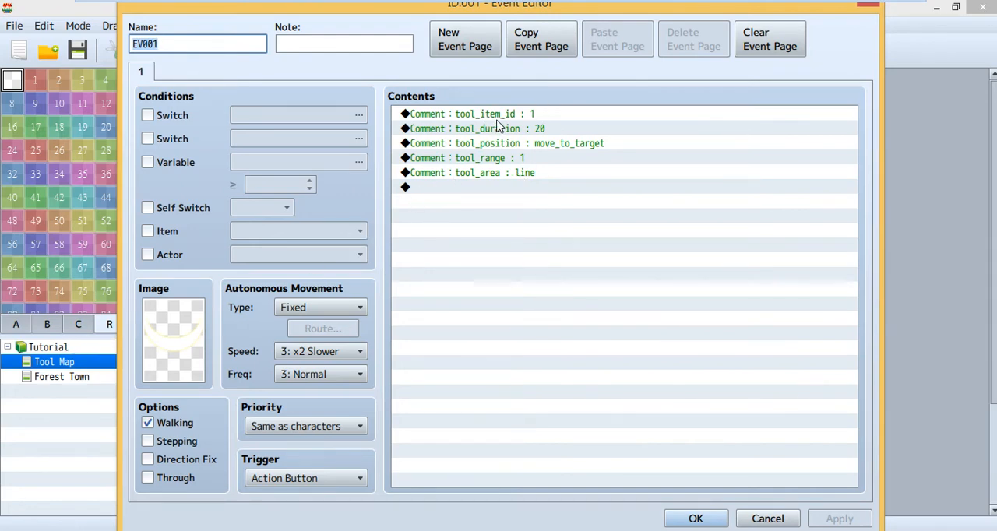
click(471, 114)
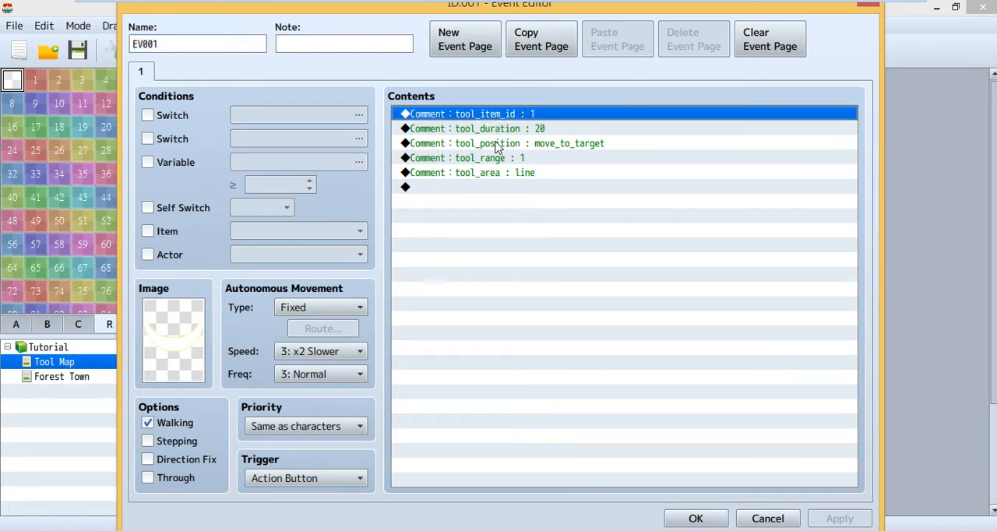
mouse_move(515, 124)
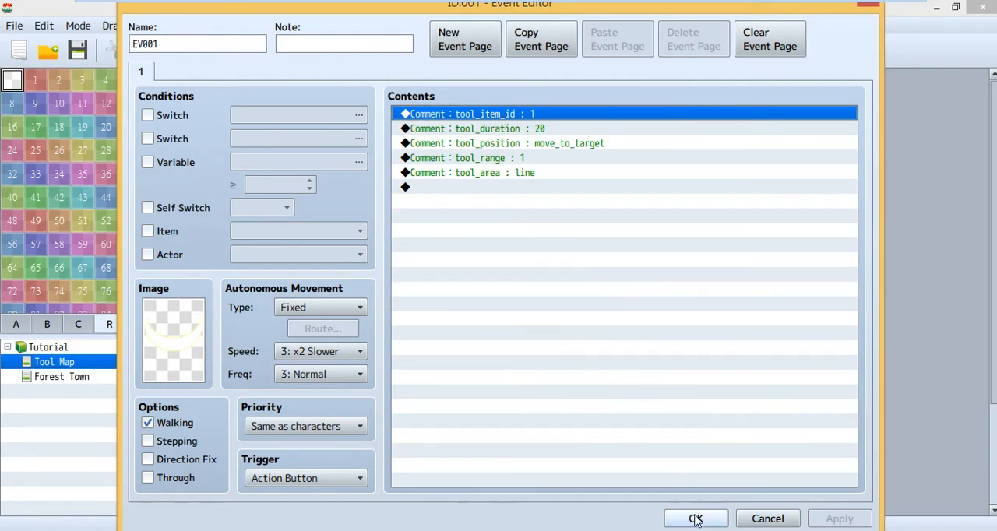
click(695, 519)
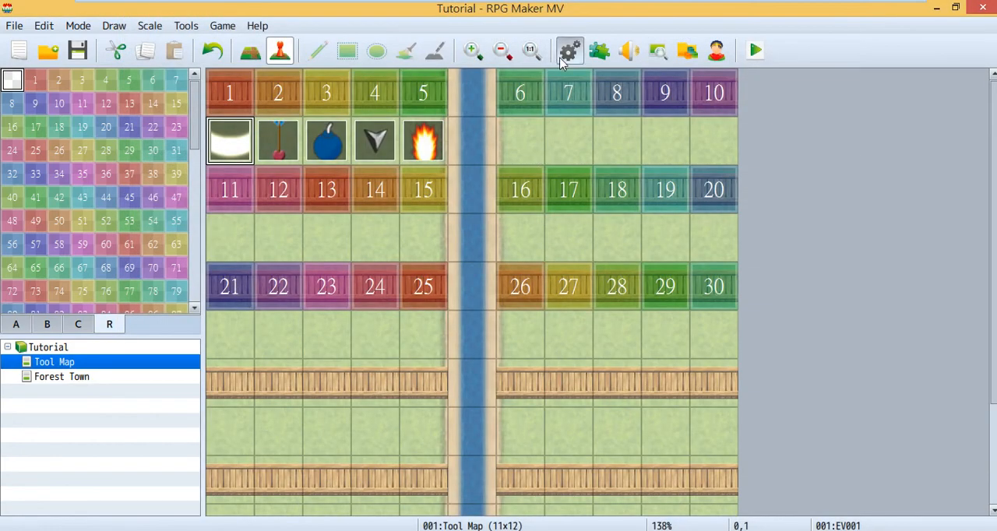
Step: Reopen the Database and check the Tool Id notes on the Skills and Items tabs
click(569, 50)
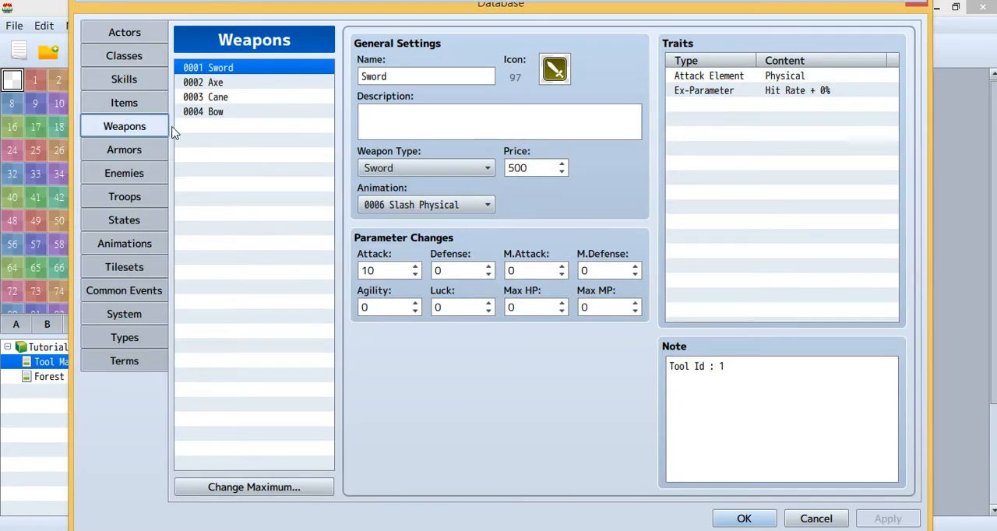
click(125, 78)
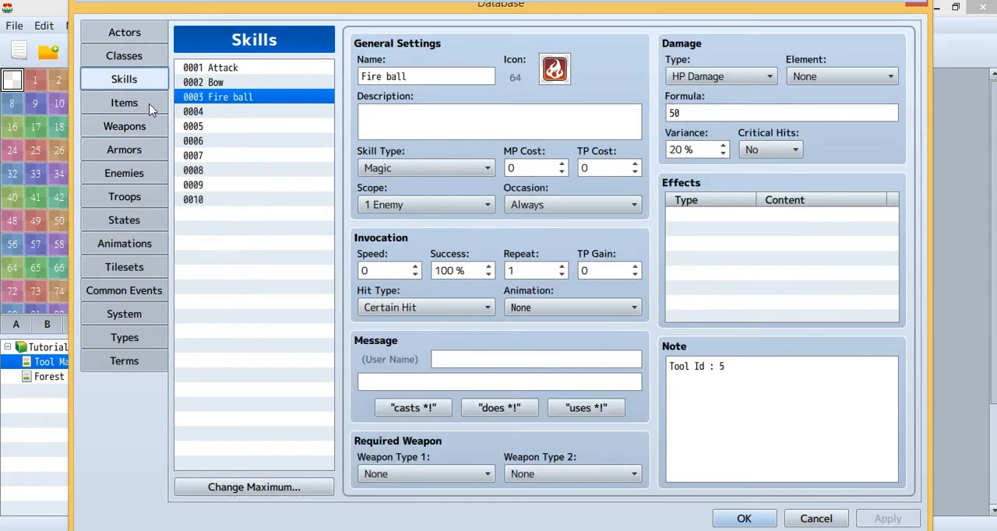
click(124, 103)
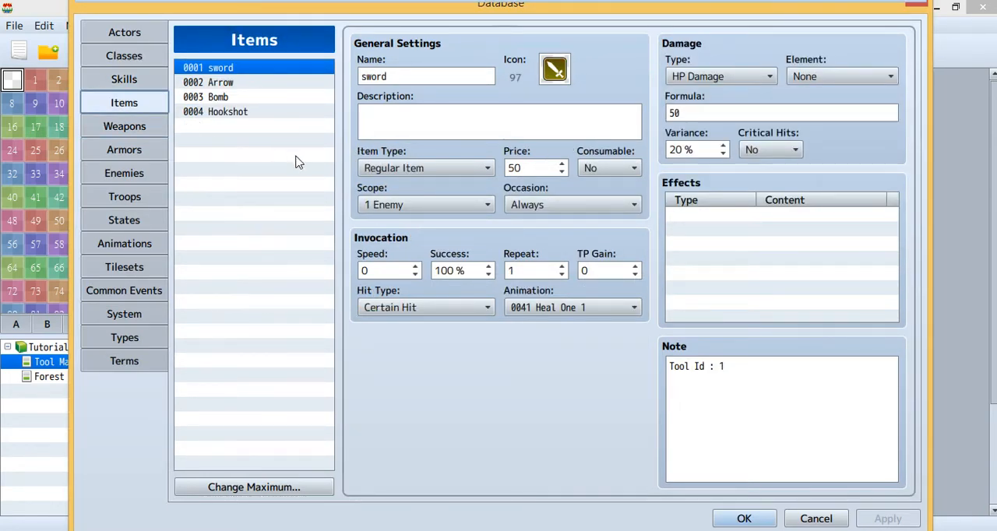
mouse_move(651, 28)
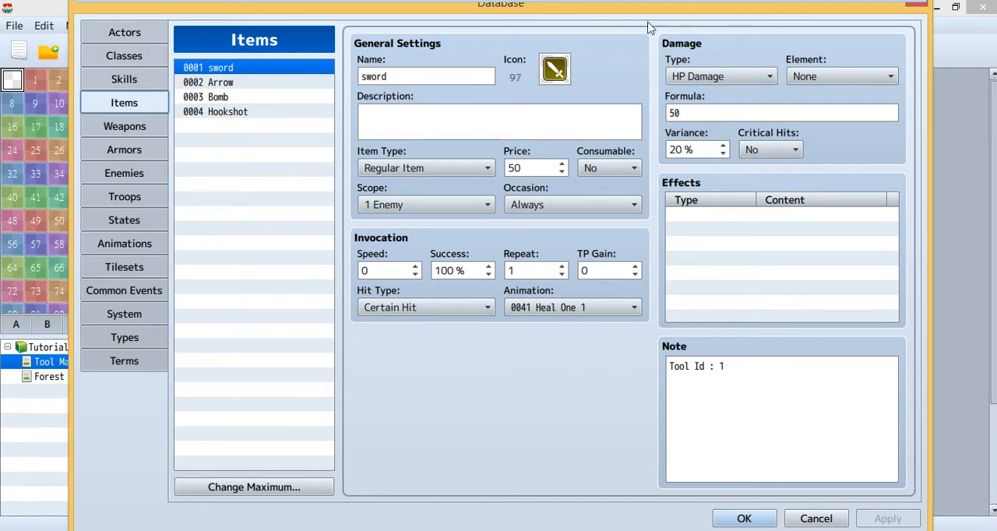
mouse_move(689, 134)
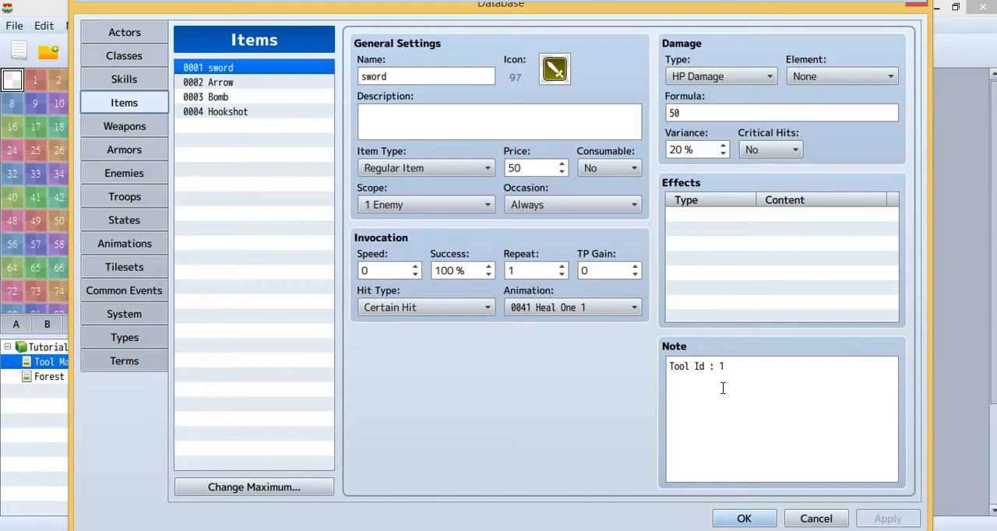
mouse_move(733, 396)
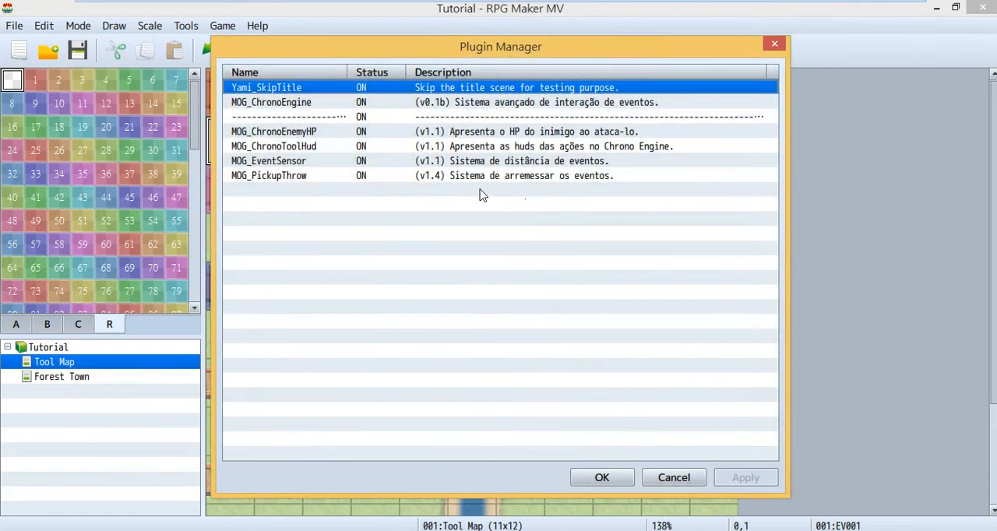
Step: Review MOG_ChronoEngine's button parameters, including Attack Button, and confirm its settings
double_click(271, 103)
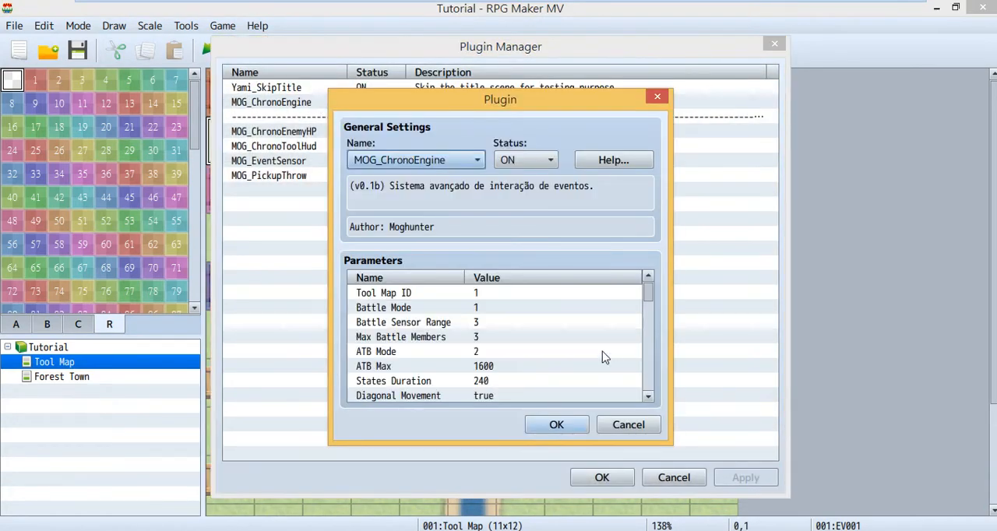
scroll(down, 3)
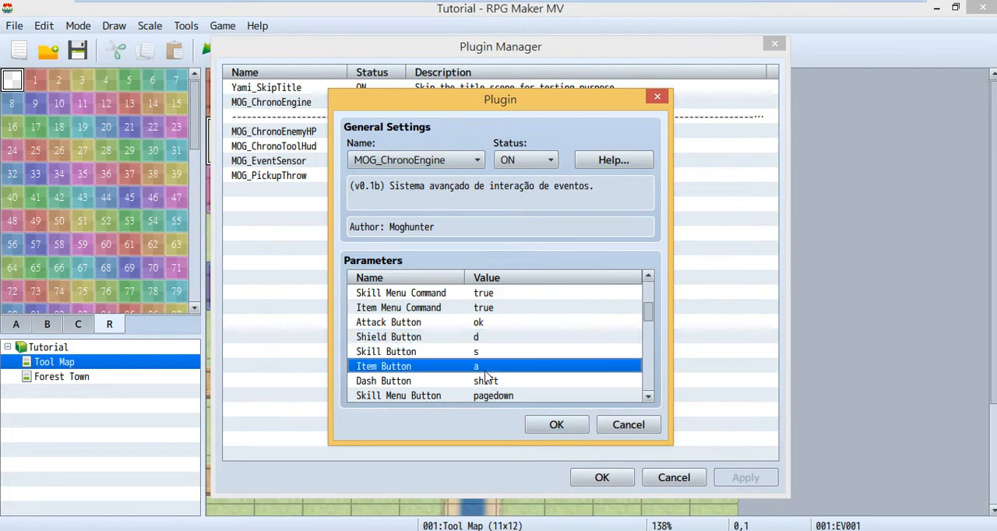
mouse_move(499, 396)
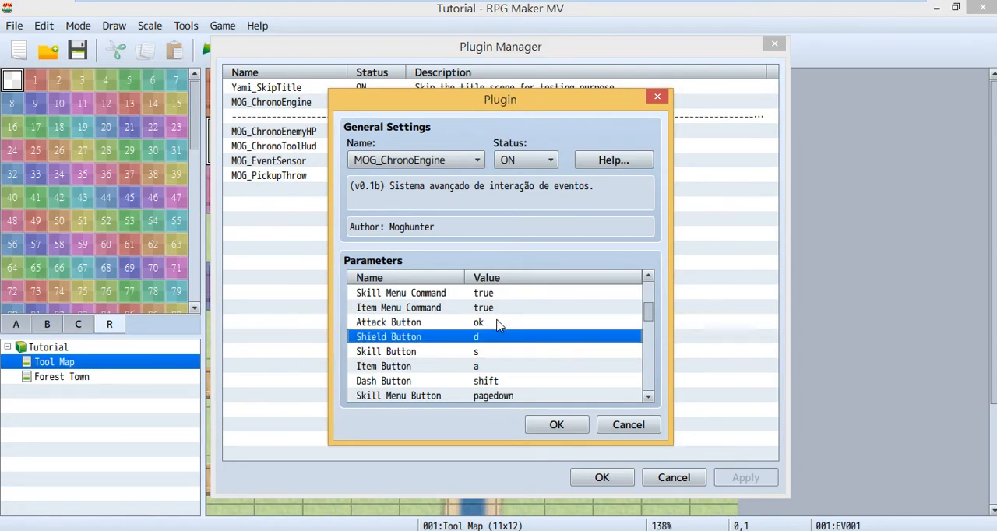
click(390, 321)
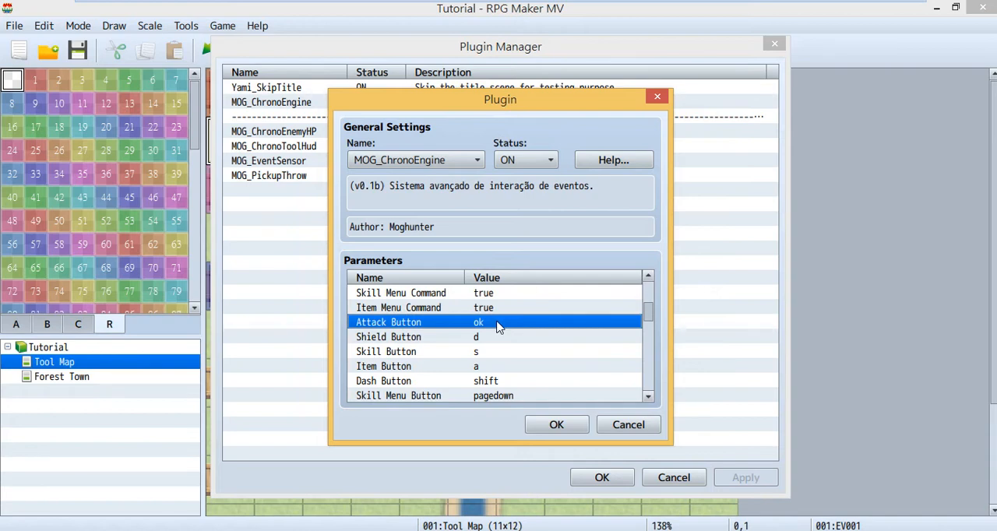
scroll(down, 3)
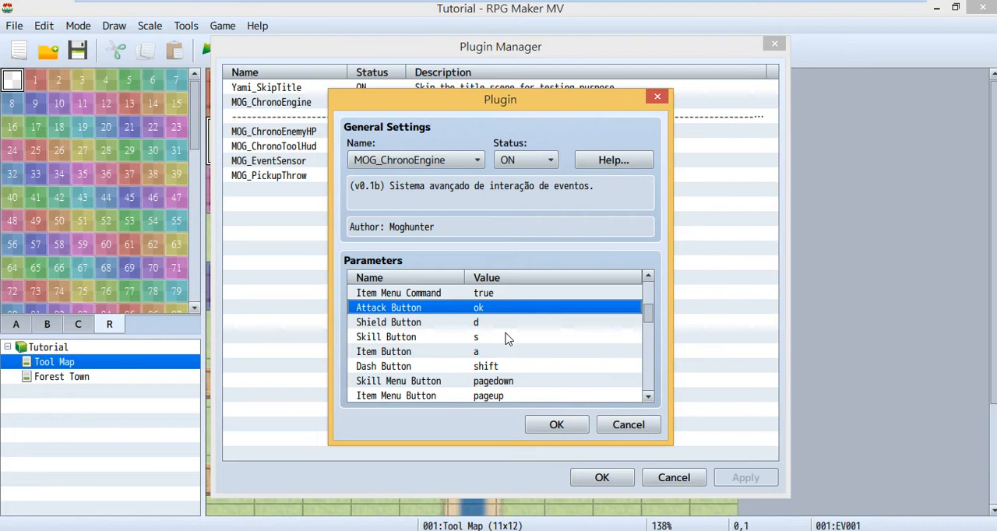
scroll(down, 3)
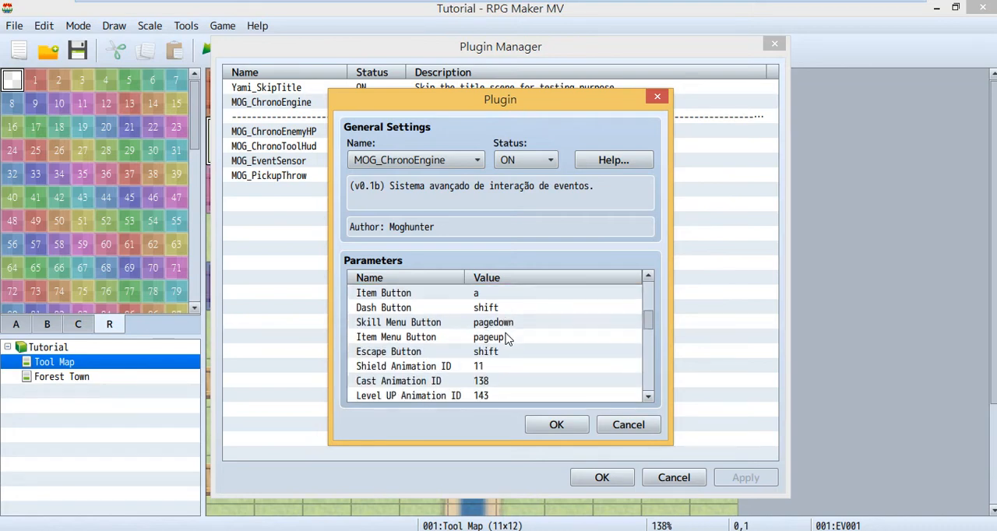
click(428, 366)
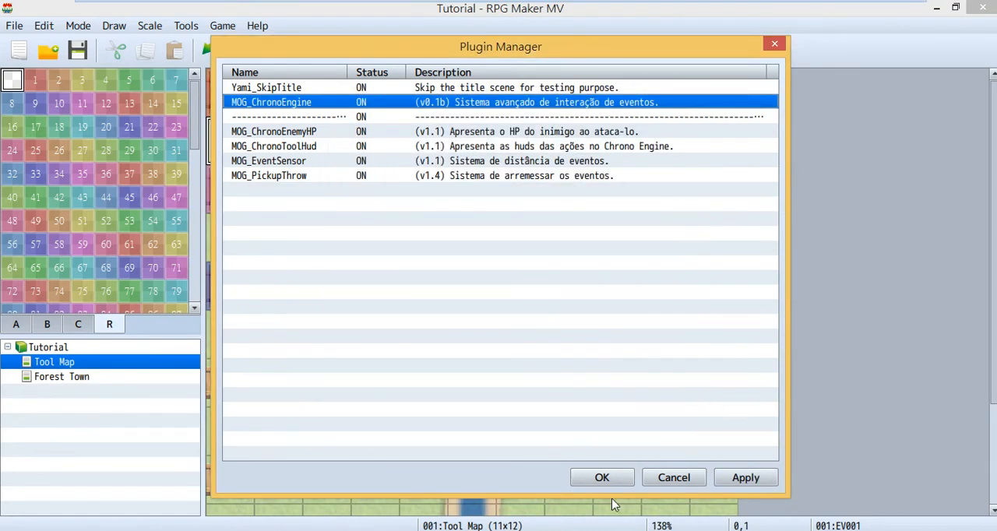
Step: Confirm the Plugin Manager and save the project when starting a new playtest
click(602, 477)
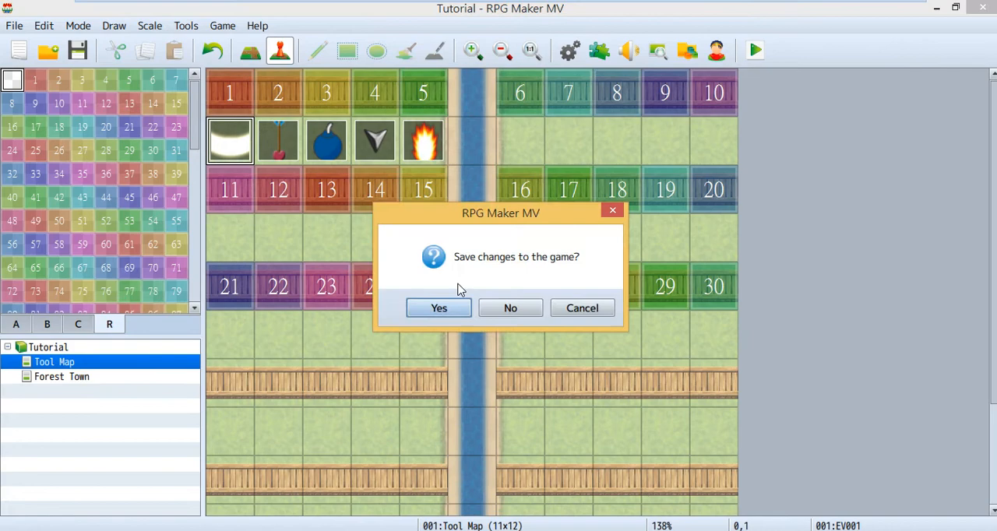
click(437, 309)
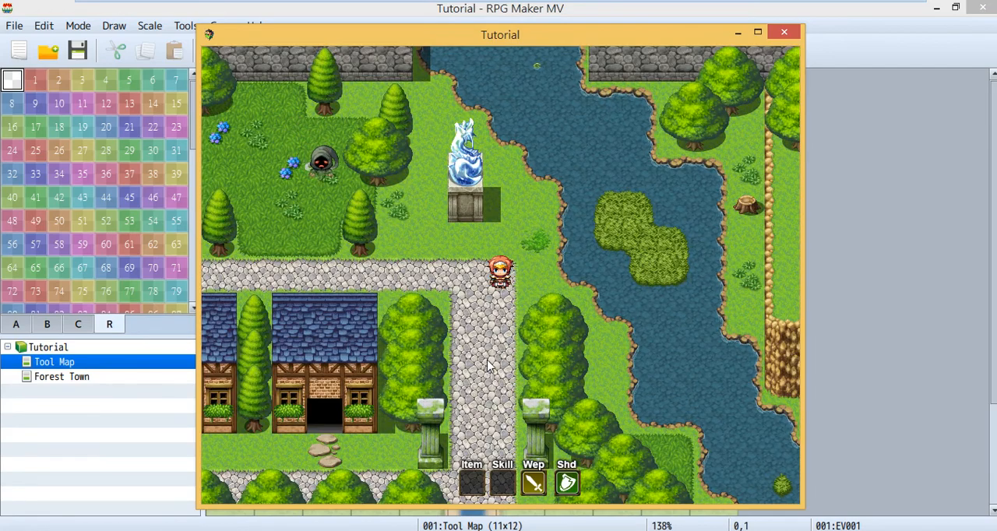
Step: Walk the playtest character down the path from the statue clearing into the town
scroll(down, 3)
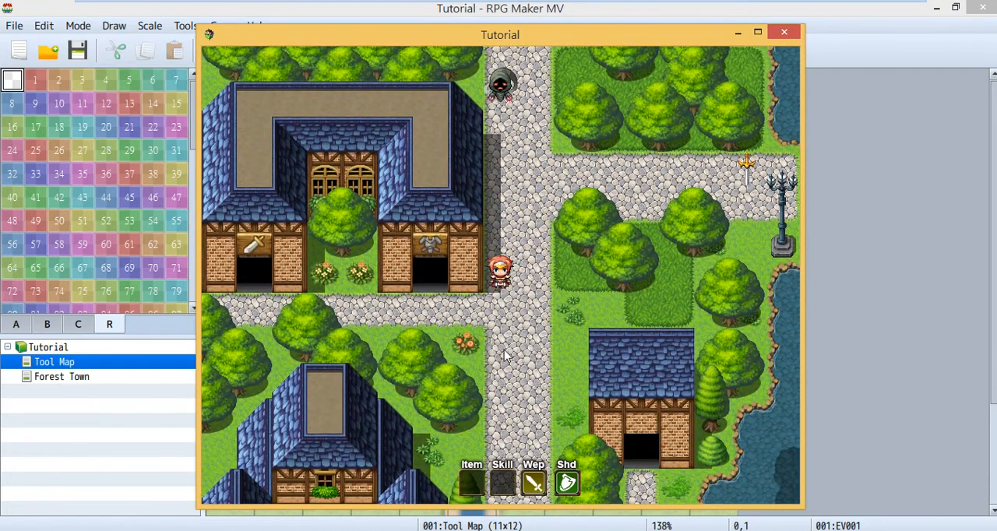
scroll(down, 3)
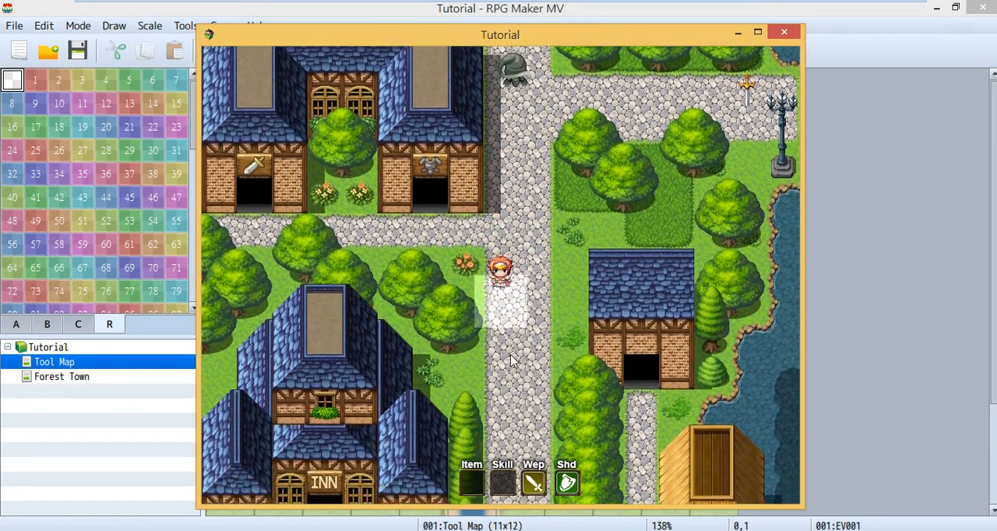